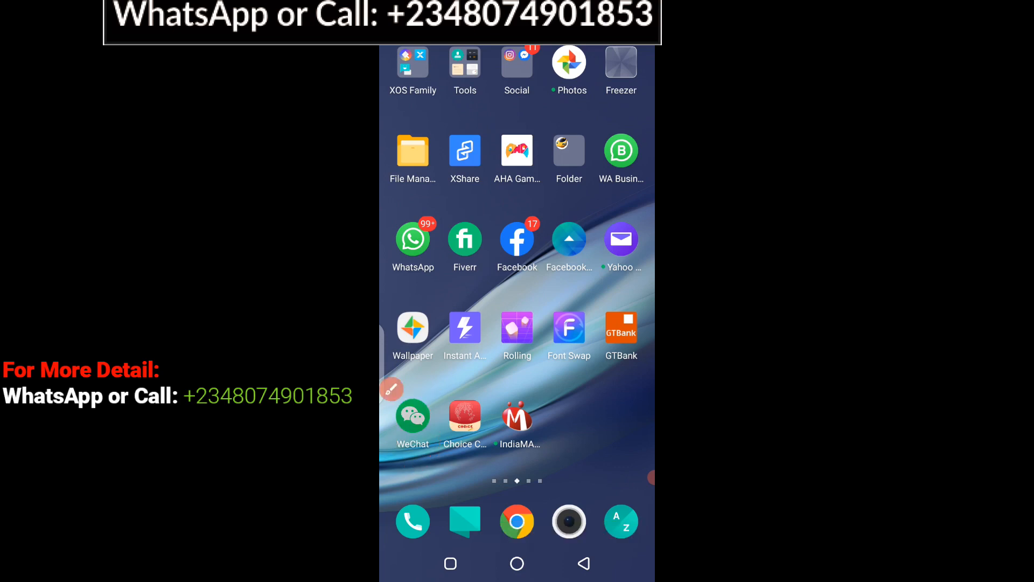
Launch WeChat from the home screen to reach the recent chats list.
click(412, 416)
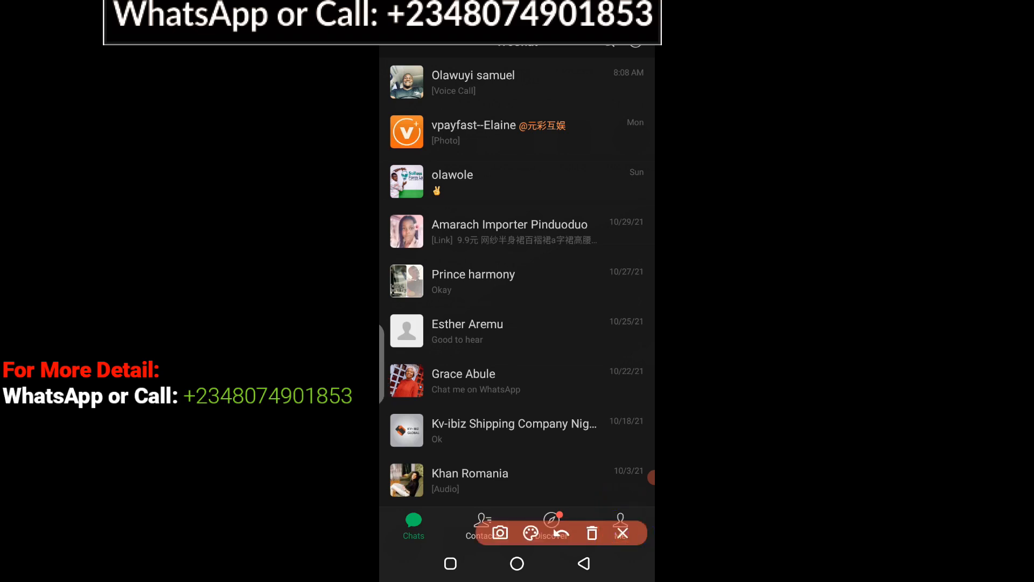
Switch to the Me page showing the account profile and its entries.
click(621, 531)
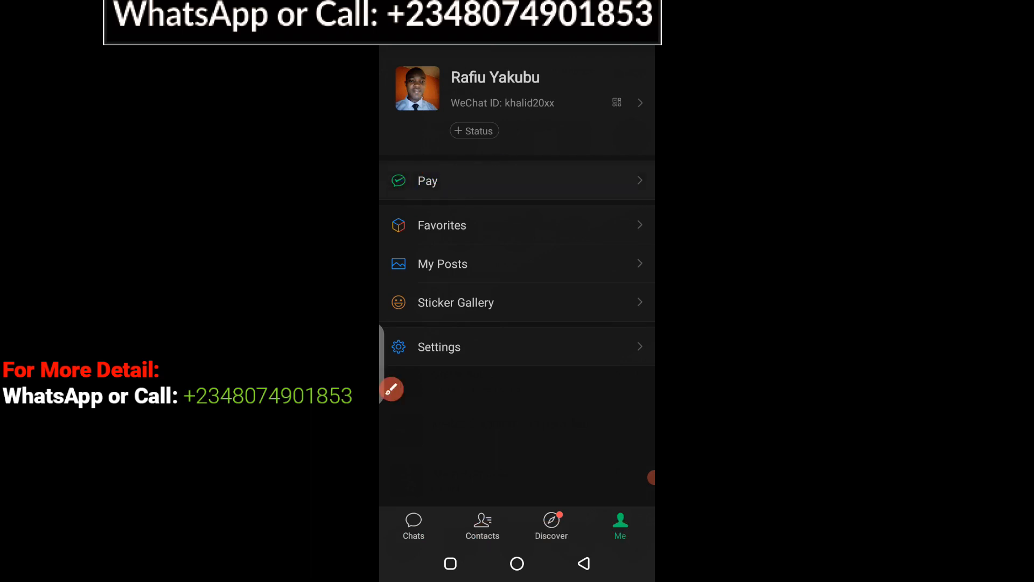
Go to the Pay page with Money, Wallet and service sections.
click(427, 181)
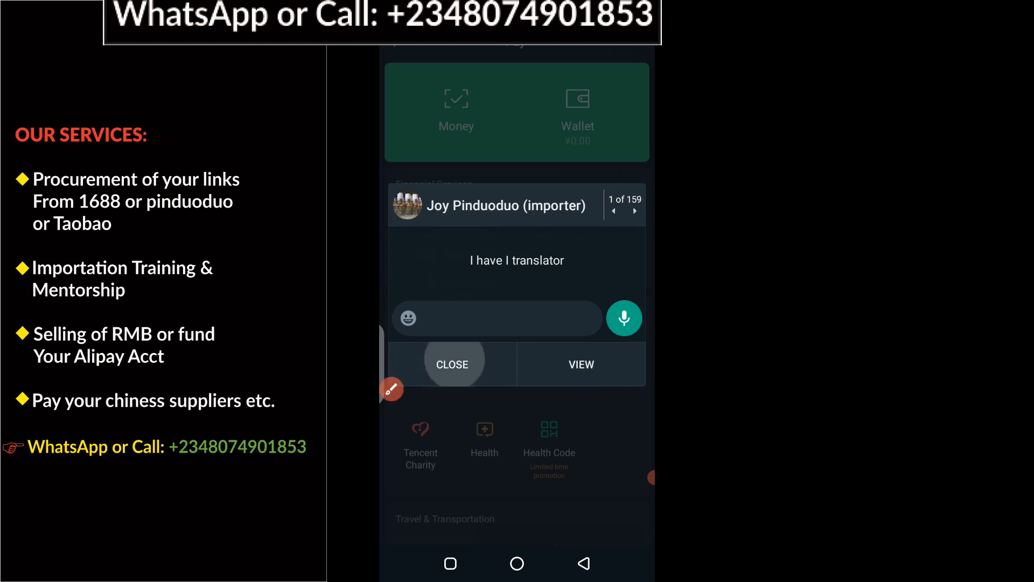
Dismiss the message pop-ups and reach WeChat Pay settings showing Real-Name Authentication Verified.
click(453, 364)
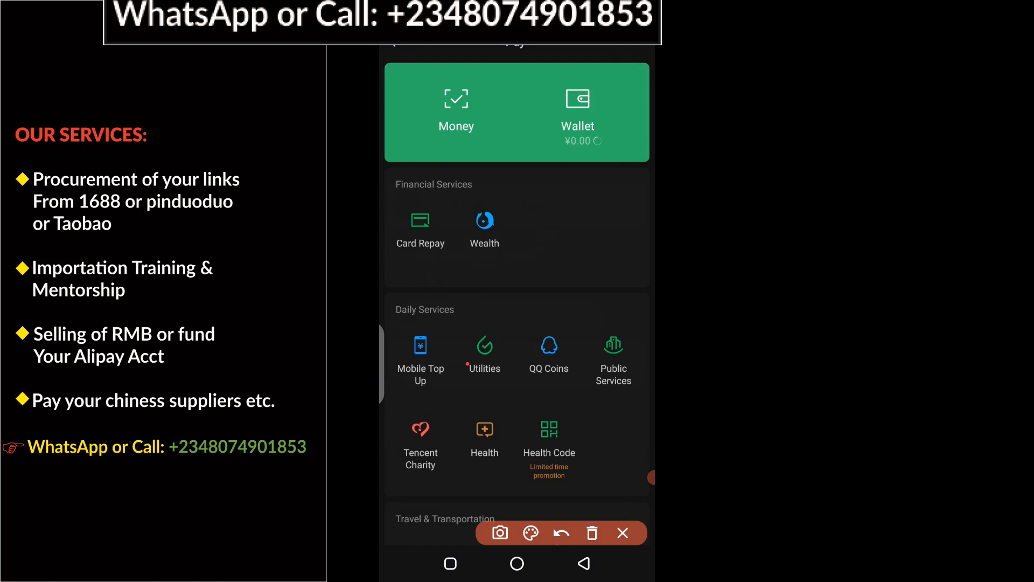
drag(640, 53, 607, 271)
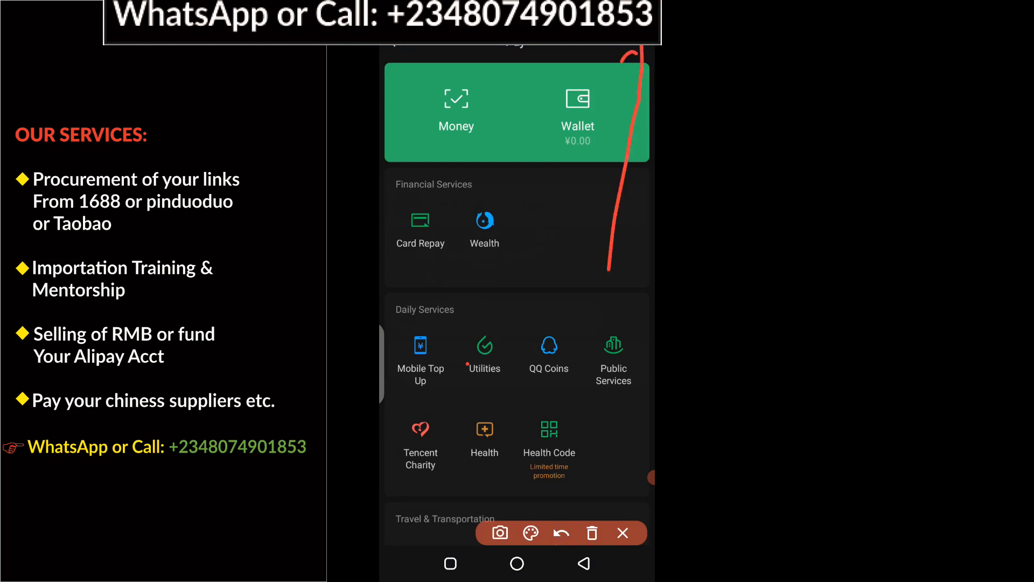
click(560, 532)
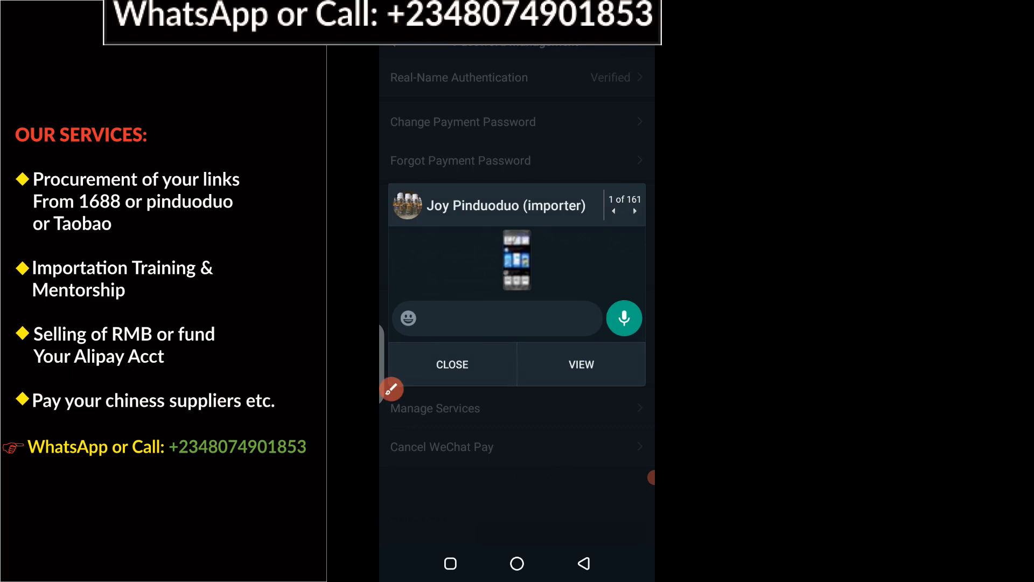
click(453, 364)
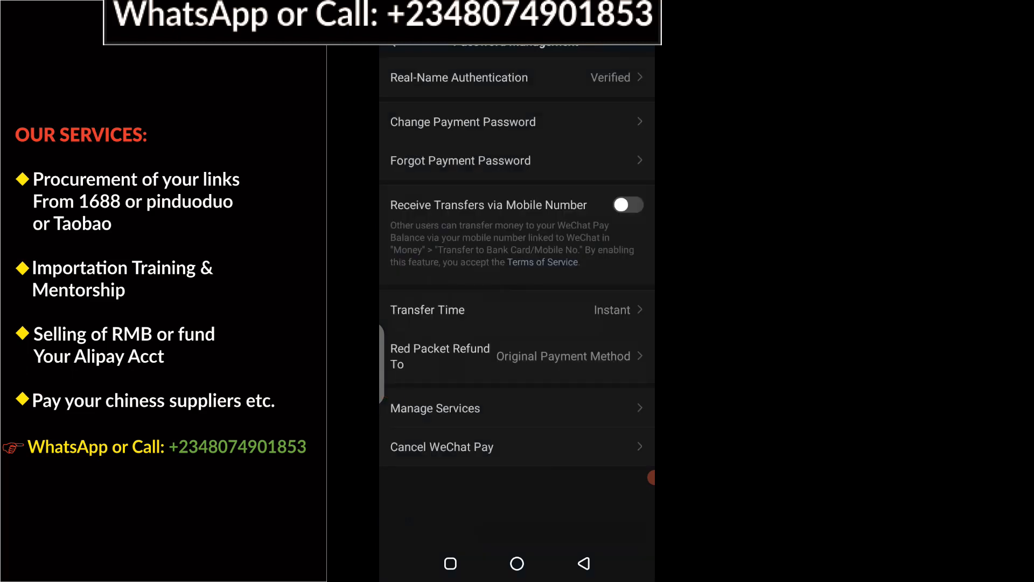